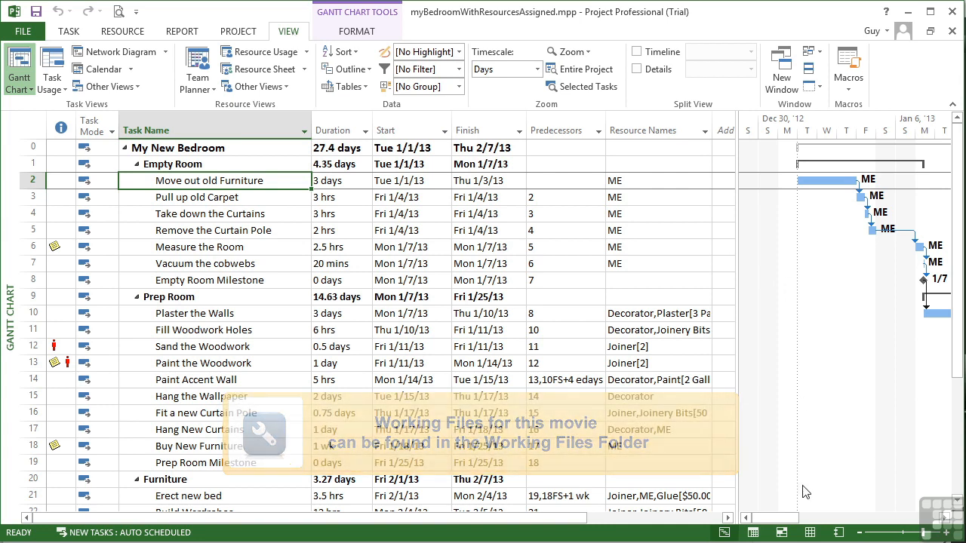
Switch the task sheet to the Cost table via View > Tables, showing total cost $13,756.48.
{"action": "scroll", "scroll_direction": "right", "scroll_amount": 3}
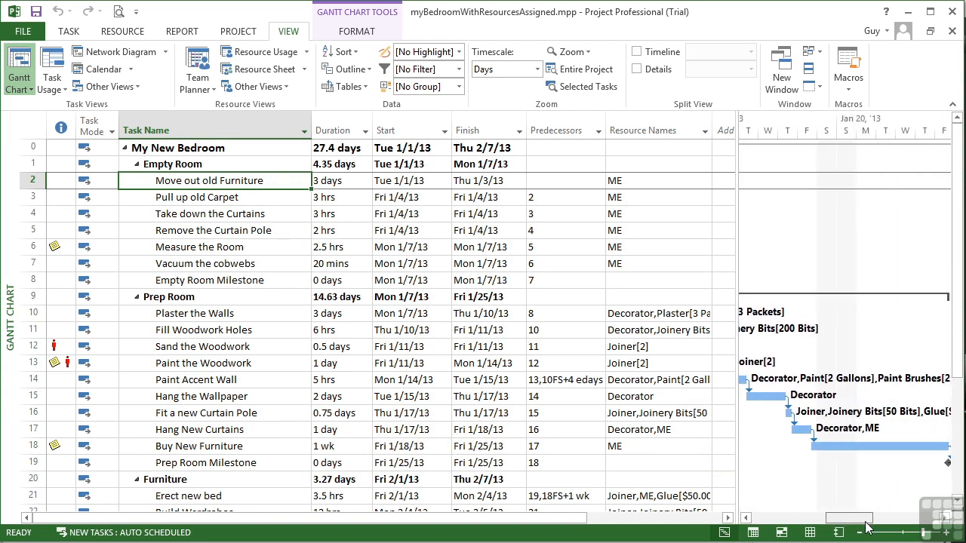
{"action": "scroll", "scroll_direction": "right", "scroll_amount": 3}
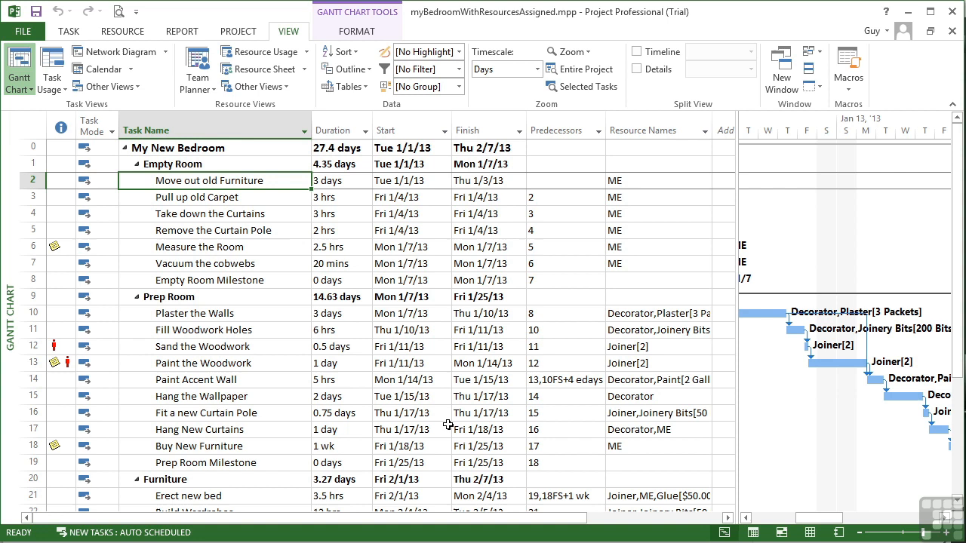
{"action": "mouse_move", "coordinate": [503, 320]}
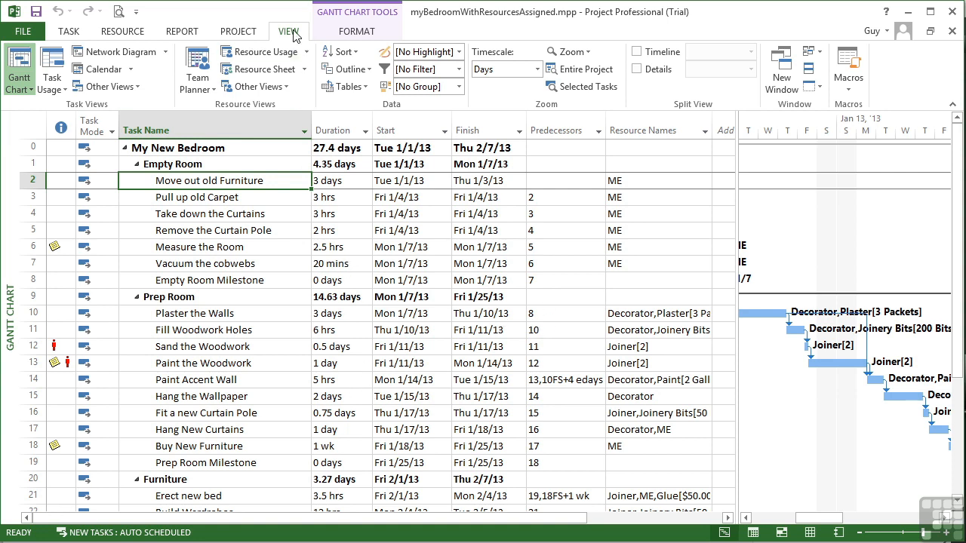
{"action": "mouse_move", "coordinate": [361, 106]}
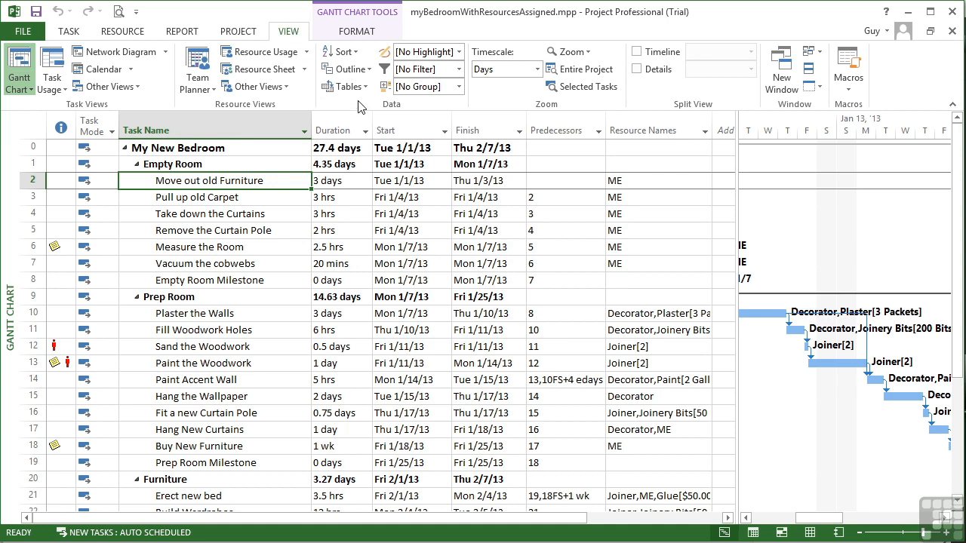
{"action": "mouse_move", "coordinate": [344, 86]}
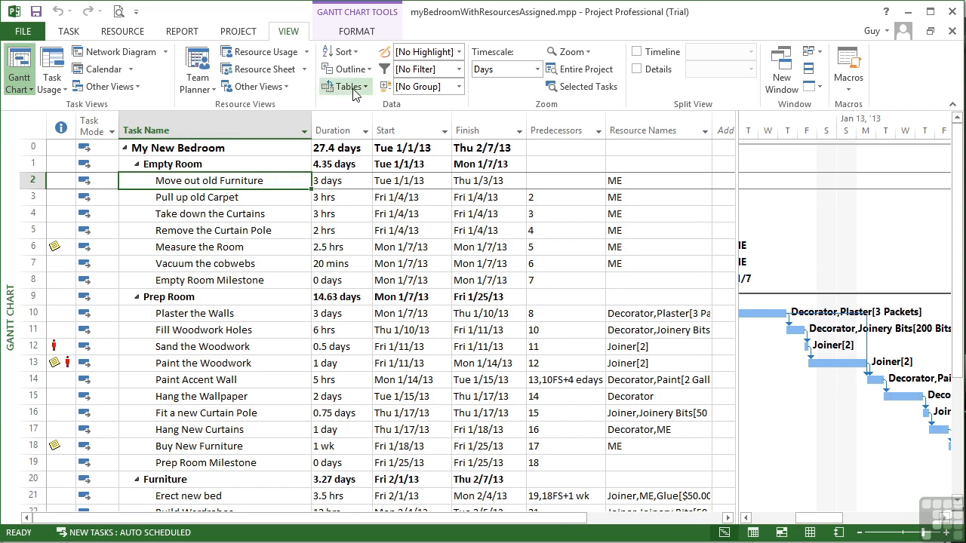
{"action": "mouse_move", "coordinate": [346, 86]}
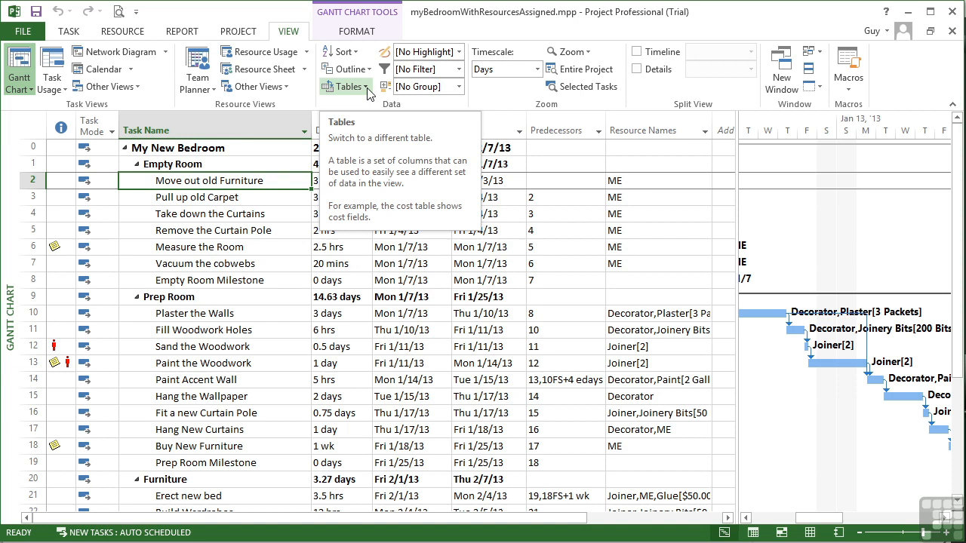
{"action": "left_click", "coordinate": [347, 86]}
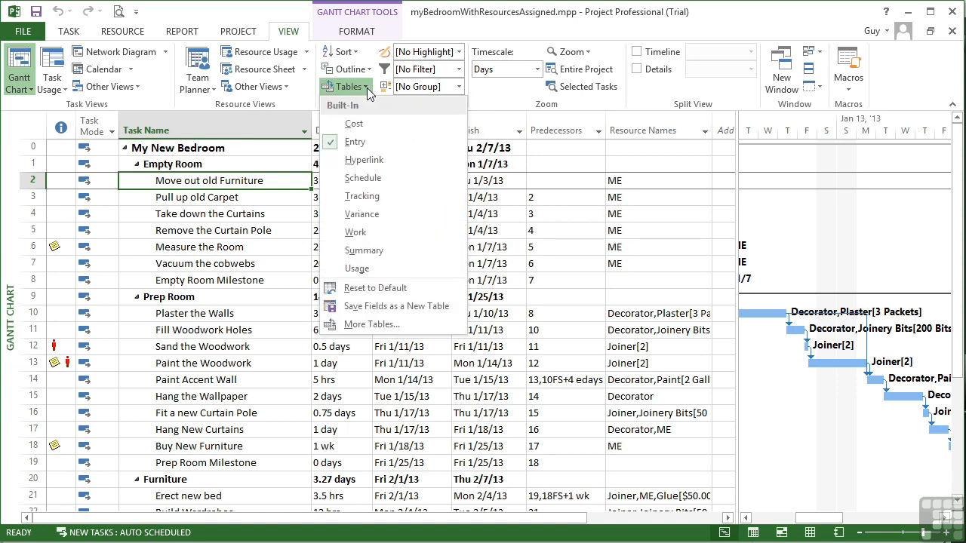
{"action": "mouse_move", "coordinate": [395, 124]}
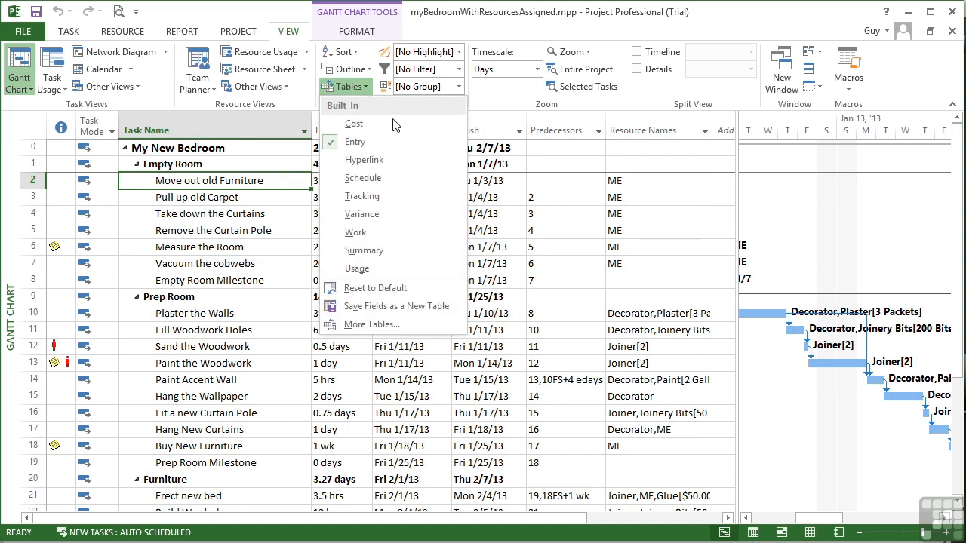
{"action": "mouse_move", "coordinate": [420, 142]}
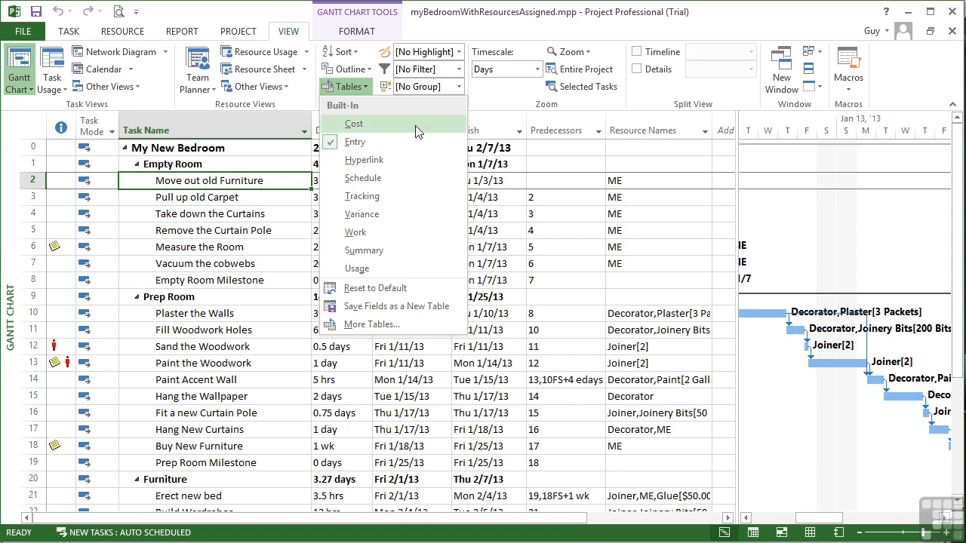
{"action": "left_click", "coordinate": [353, 124]}
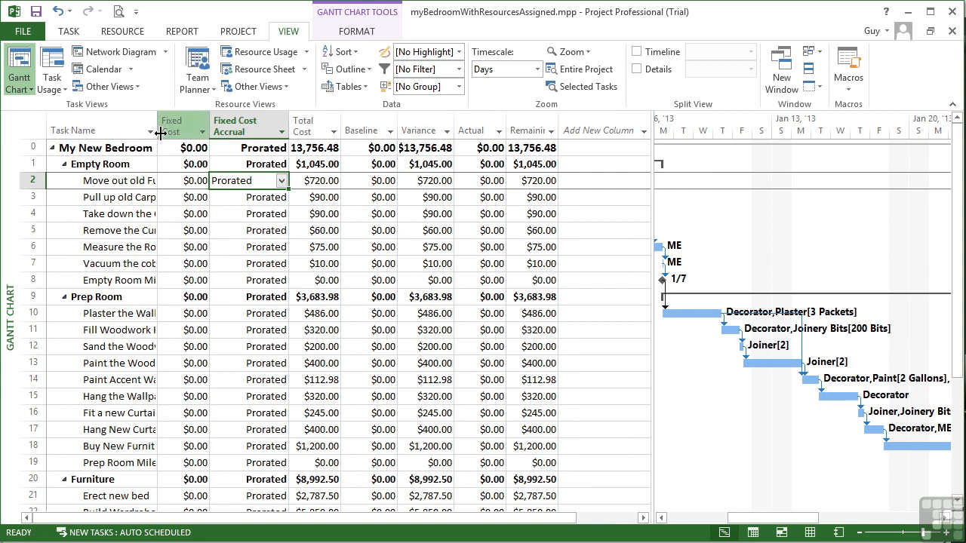
Widen the Task Name column and review Plaster the Walls' total cost among the $0.00 fixed costs.
{"action": "left_click_drag", "start_coordinate": [151, 130], "coordinate": [229, 129]}
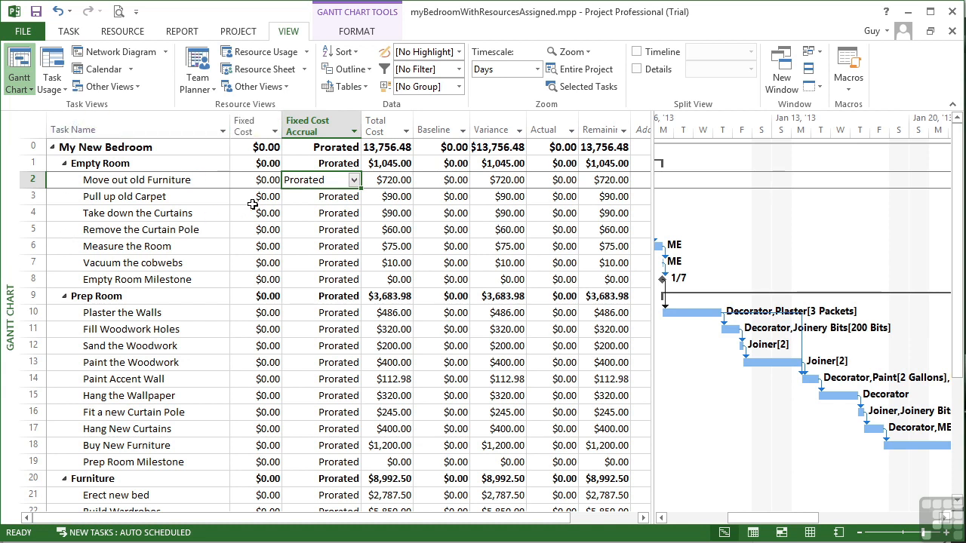
{"action": "mouse_move", "coordinate": [262, 159]}
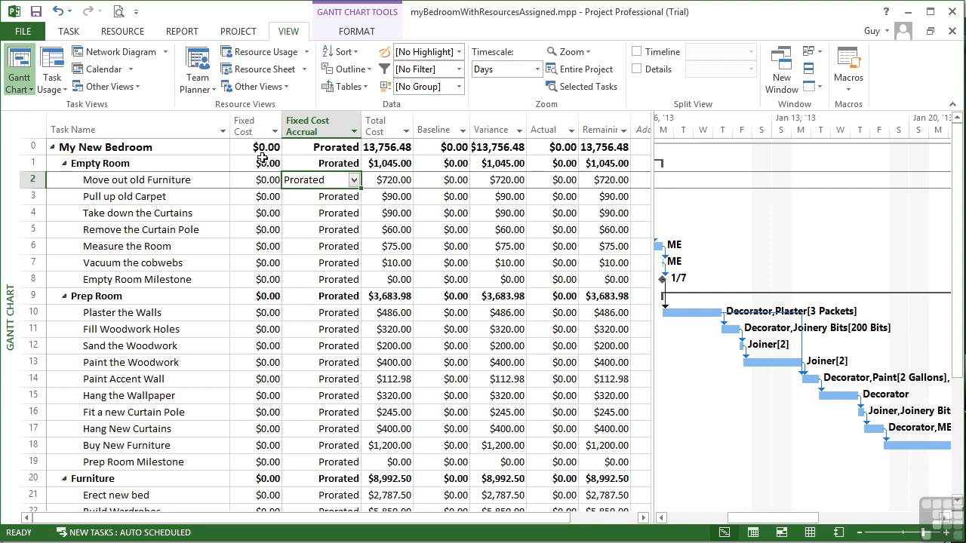
{"action": "mouse_move", "coordinate": [247, 127]}
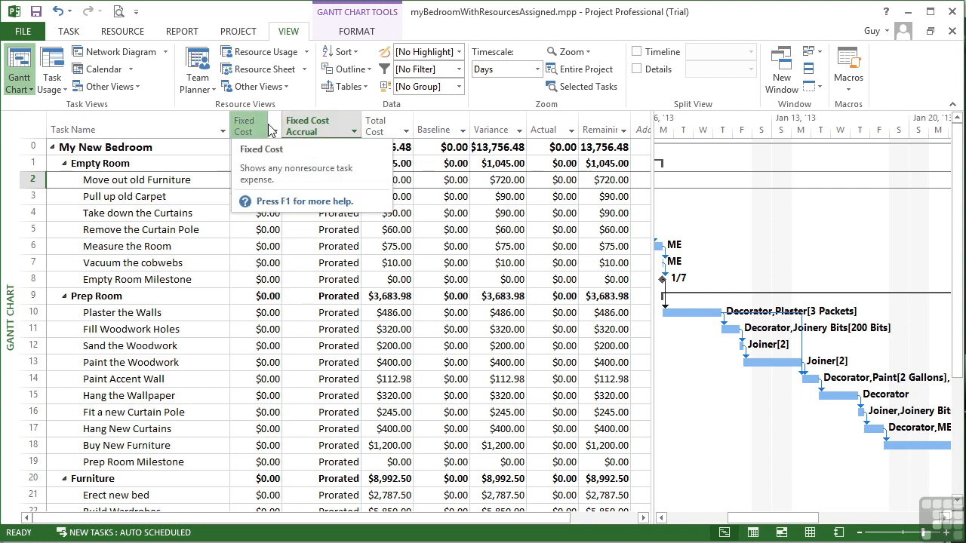
{"action": "mouse_move", "coordinate": [320, 123]}
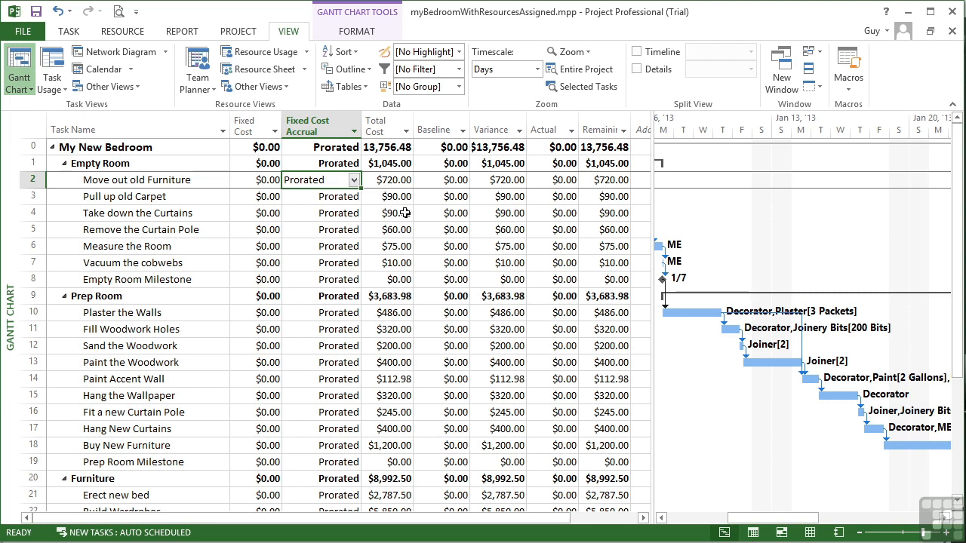
{"action": "mouse_move", "coordinate": [392, 273]}
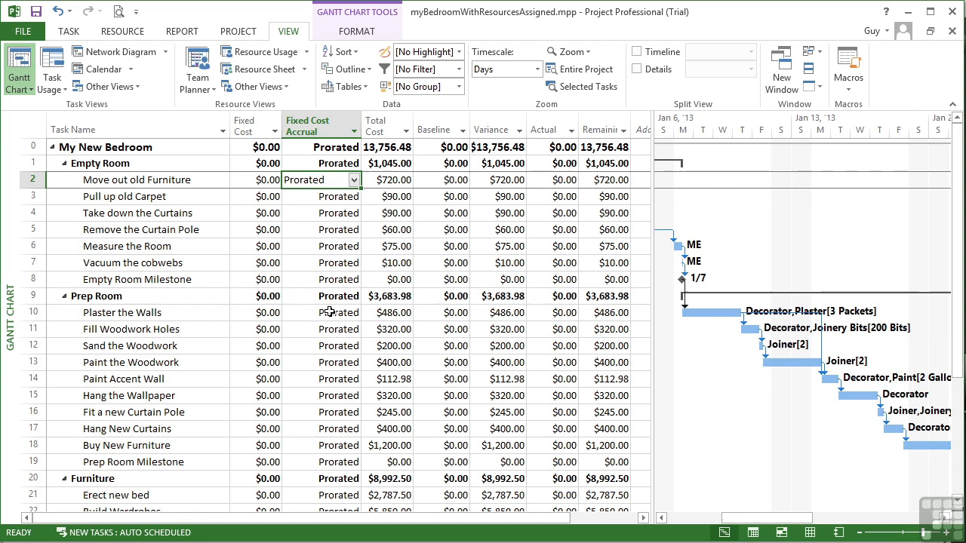
{"action": "mouse_move", "coordinate": [405, 315]}
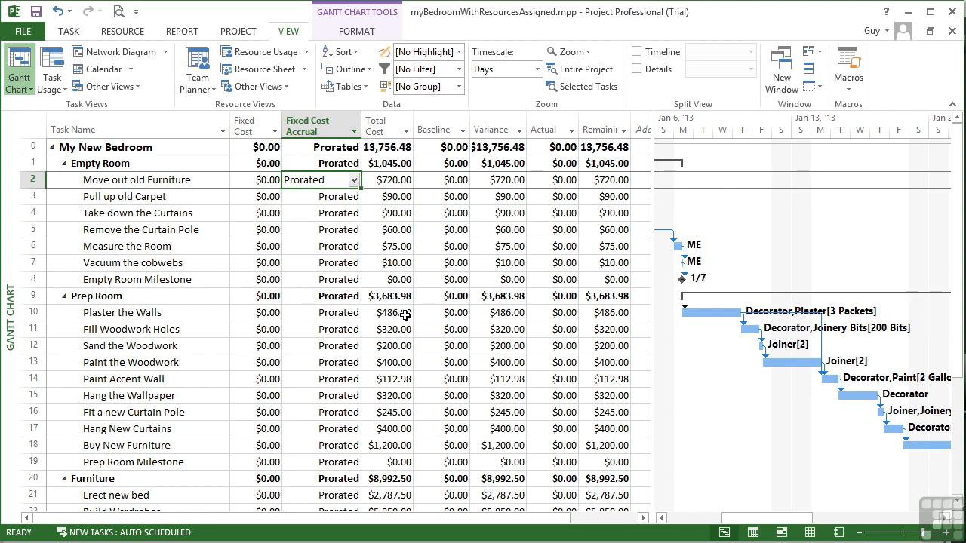
{"action": "left_click", "coordinate": [389, 312]}
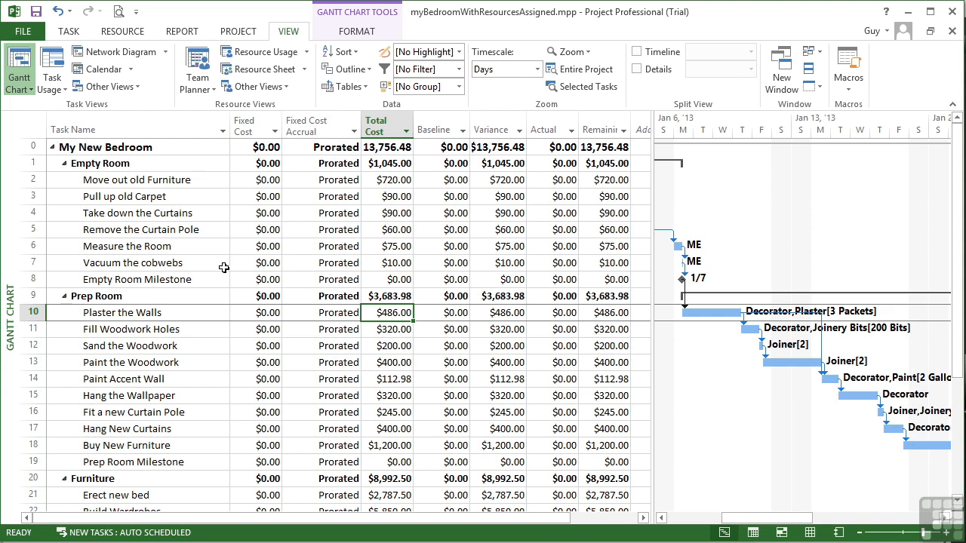
{"action": "mouse_move", "coordinate": [272, 190]}
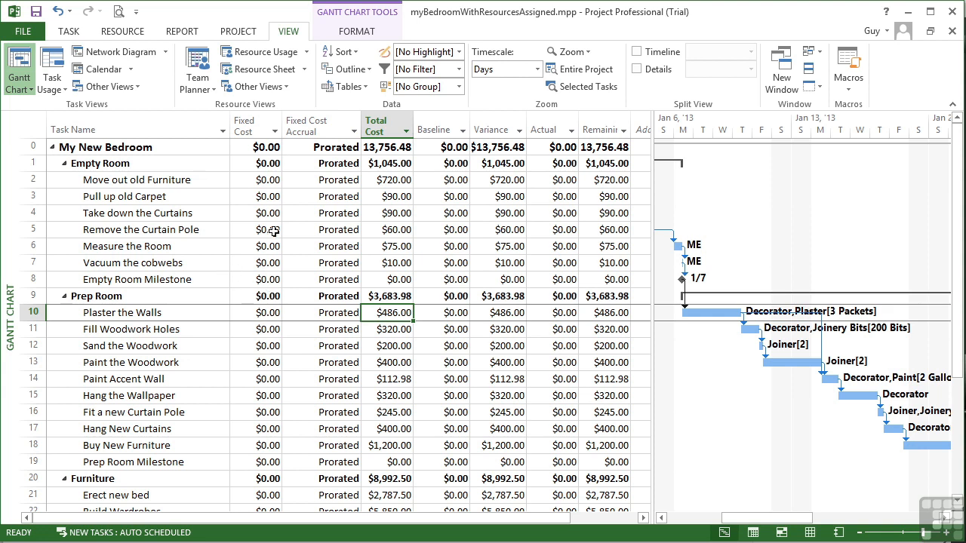
{"action": "mouse_move", "coordinate": [271, 146]}
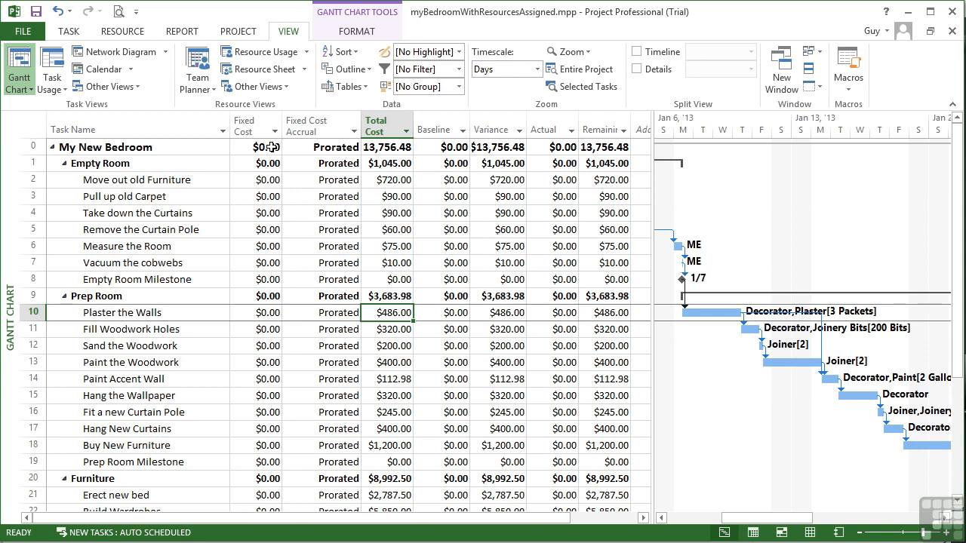
Enter a 2000 fixed cost on the project summary row and set its accrual to Start.
{"action": "left_click", "coordinate": [253, 147]}
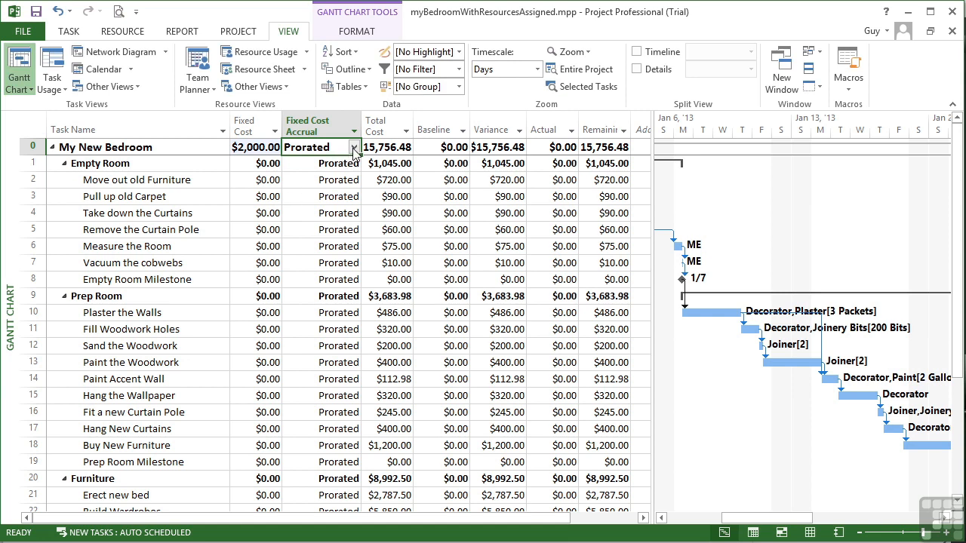
{"action": "left_click", "coordinate": [353, 147]}
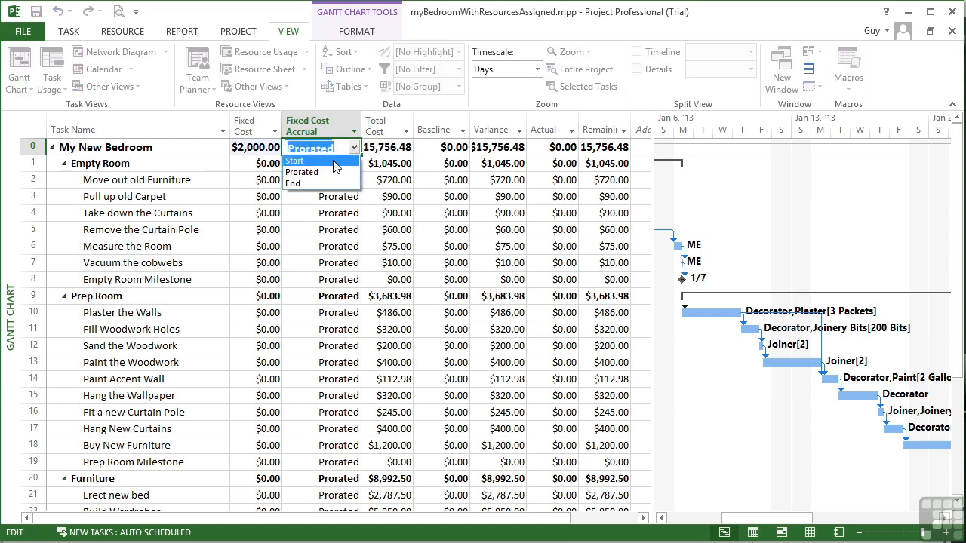
{"action": "left_click", "coordinate": [294, 159]}
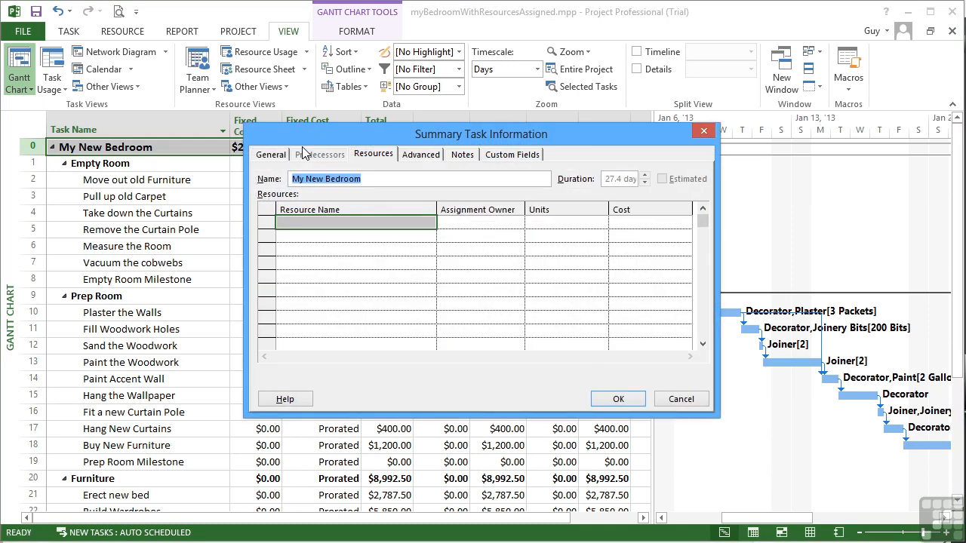
Add the note '$2000 fixed cost is contingency money' to the My New Bedroom summary task and save it.
{"action": "left_click", "coordinate": [461, 154]}
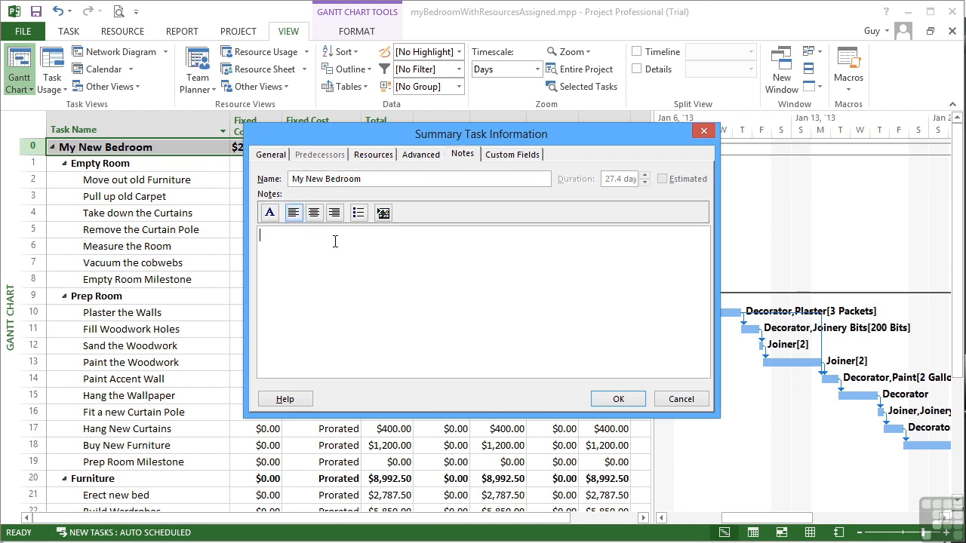
{"action": "type", "text": "$"}
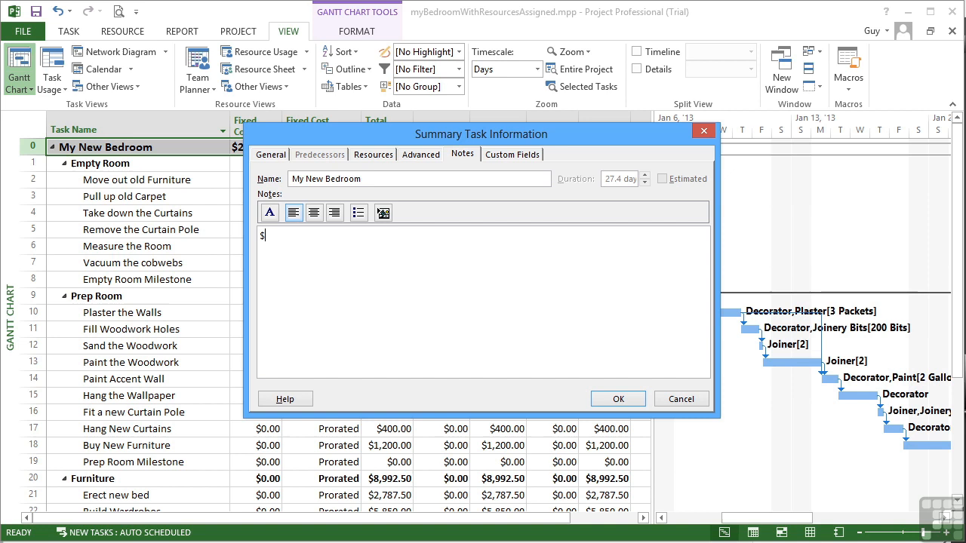
{"action": "type", "text": "2000"}
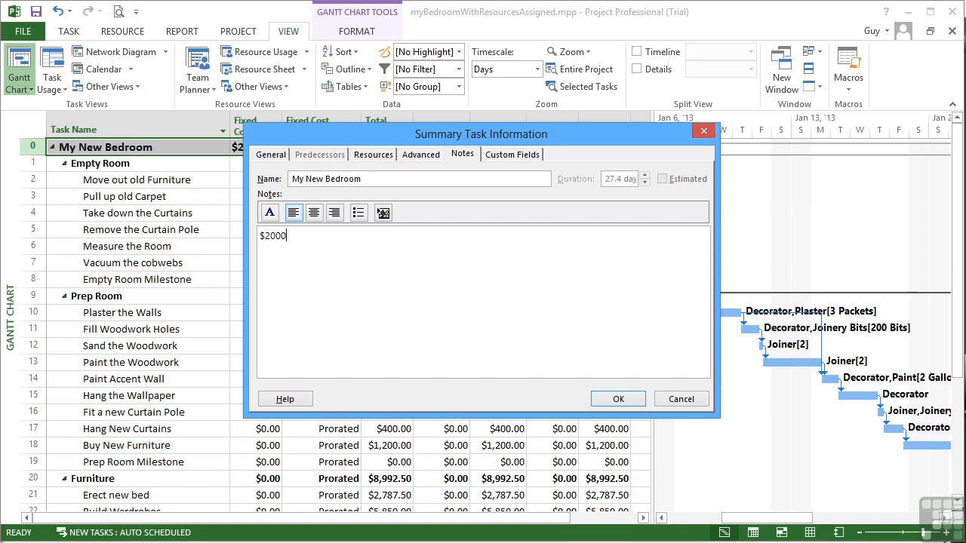
{"action": "type", "text": "fixed cos"}
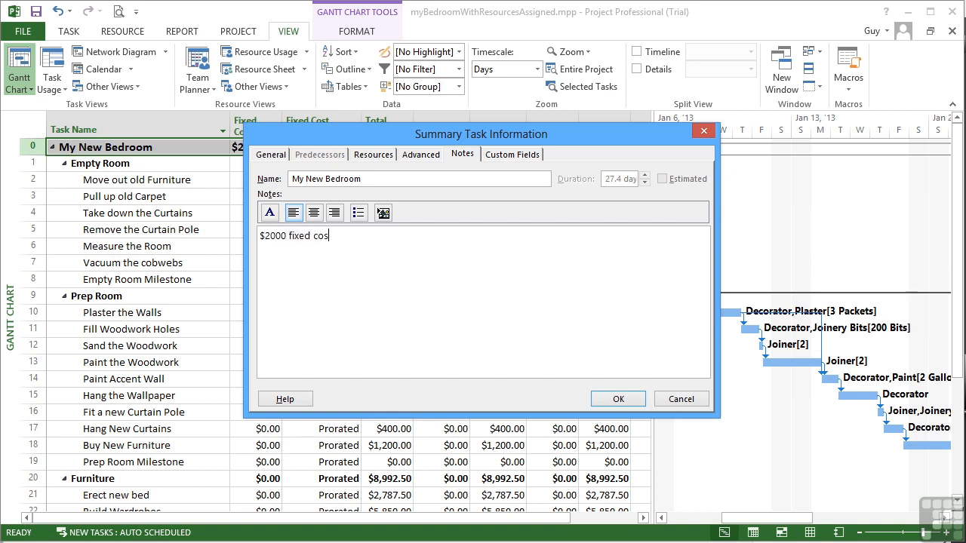
{"action": "type", "text": "t is our contingency money."}
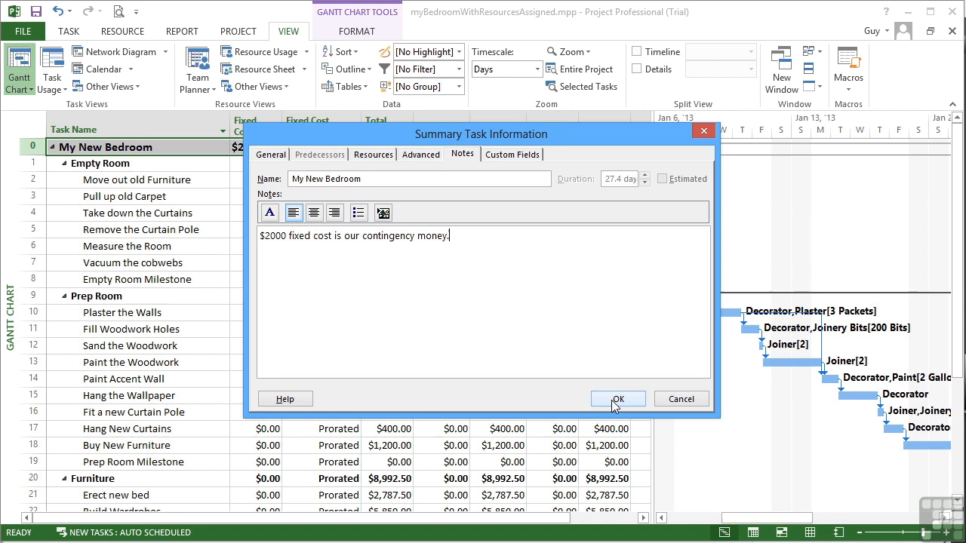
{"action": "left_click", "coordinate": [617, 398]}
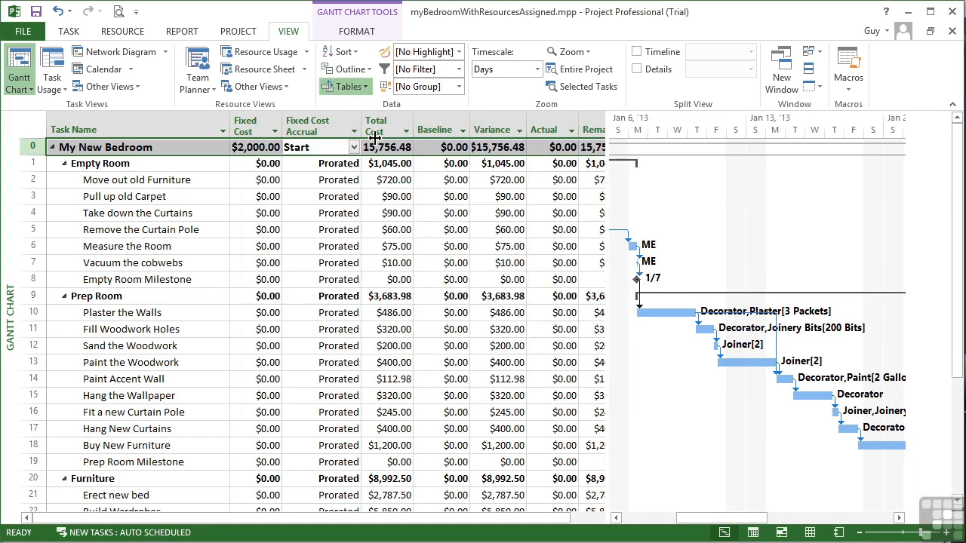
{"action": "left_click", "coordinate": [341, 86]}
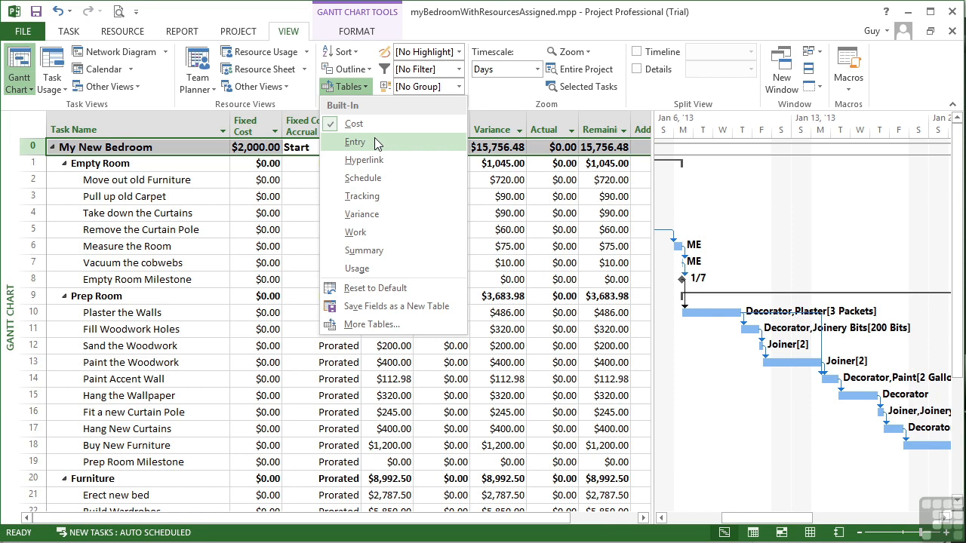
{"action": "left_click", "coordinate": [356, 142]}
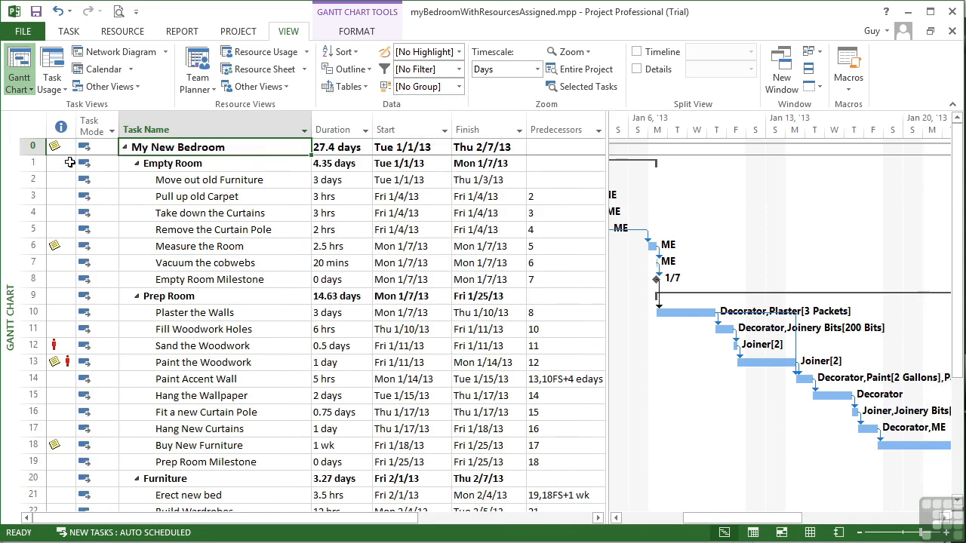
{"action": "mouse_move", "coordinate": [59, 144]}
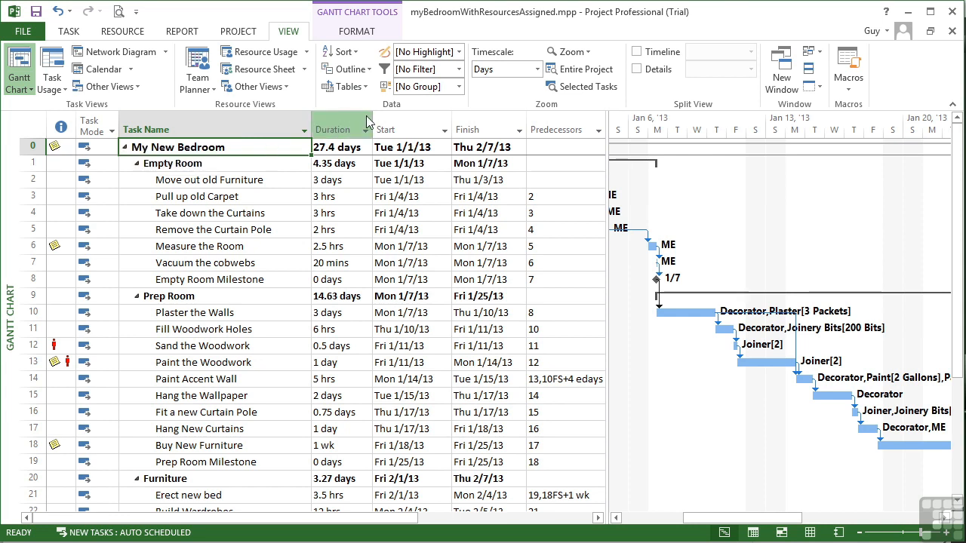
{"action": "left_click", "coordinate": [345, 86]}
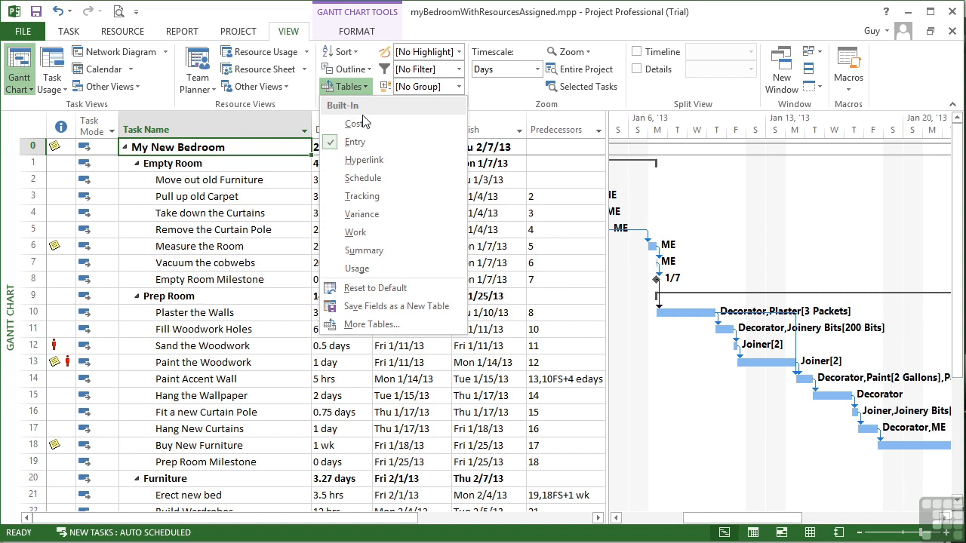
{"action": "left_click", "coordinate": [353, 124]}
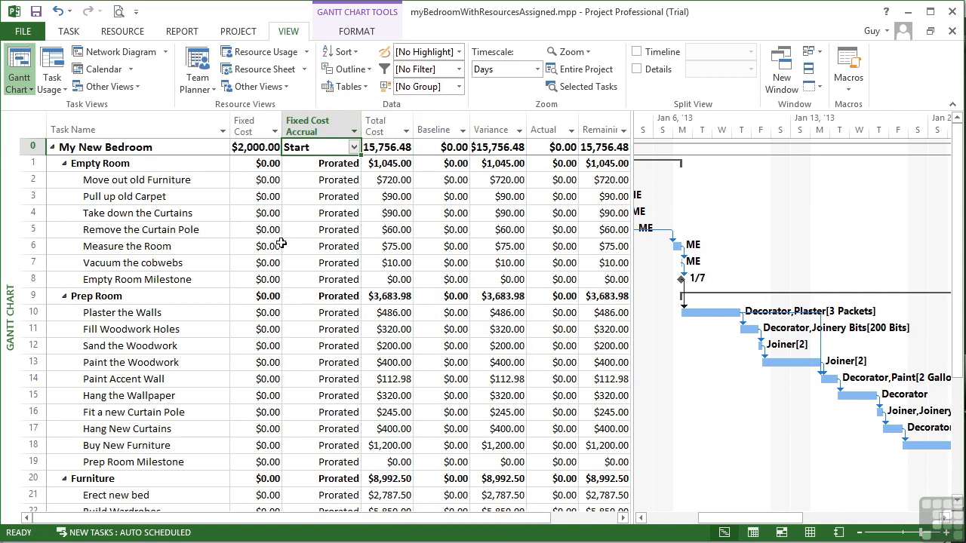
Set Add Whicker Chair's $200 fixed cost to accrue at Start and bring up its task details.
{"action": "scroll", "scroll_direction": "down", "scroll_amount": 3}
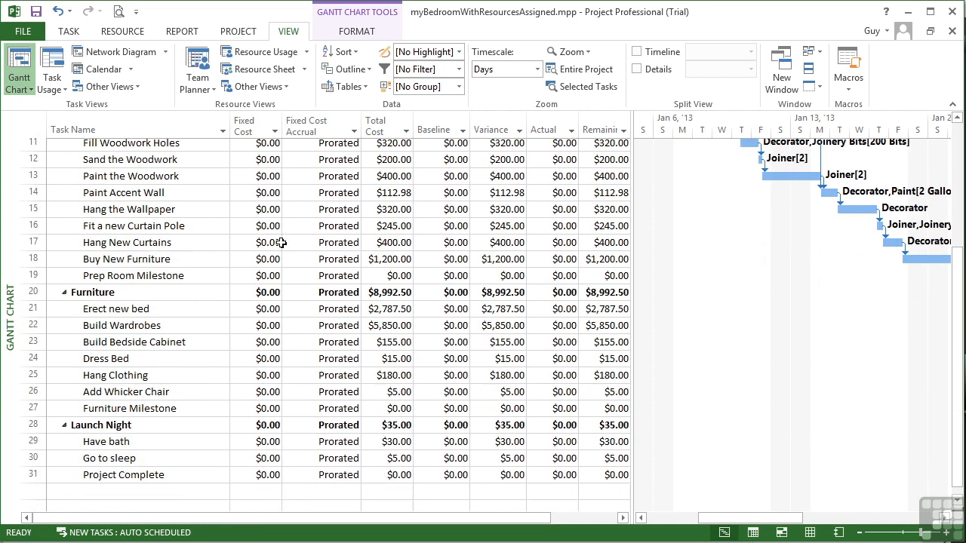
{"action": "scroll", "scroll_direction": "down", "scroll_amount": 3}
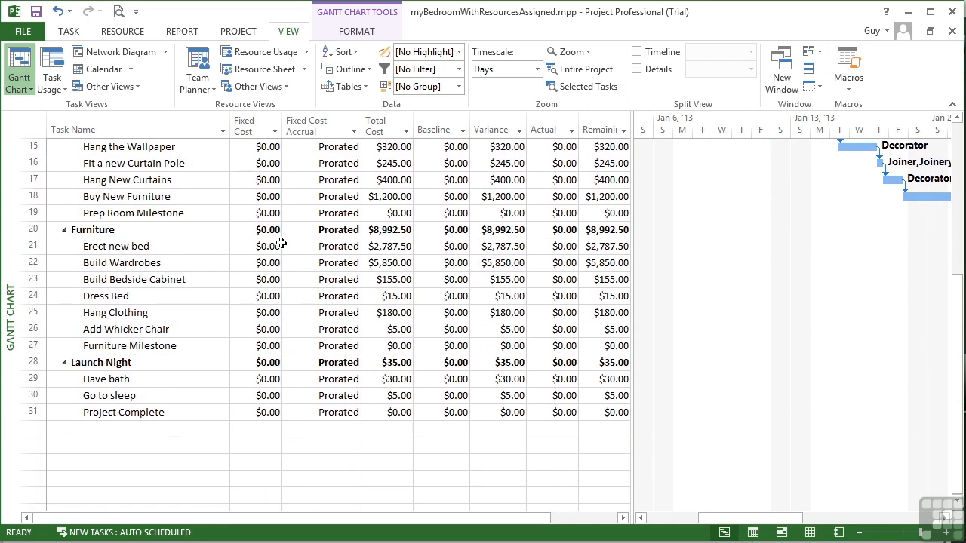
{"action": "mouse_move", "coordinate": [266, 335]}
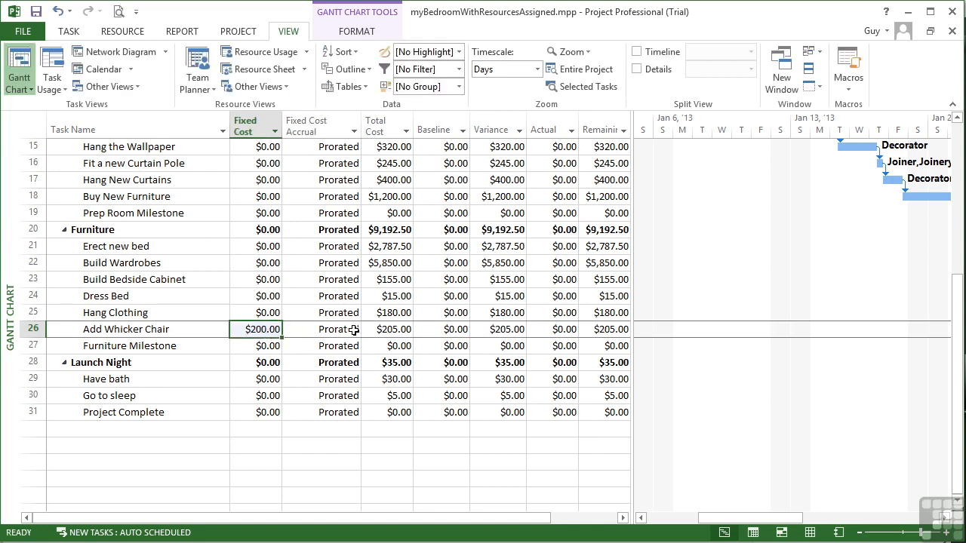
{"action": "left_click", "coordinate": [340, 329]}
{"action": "type", "text": "Start"}
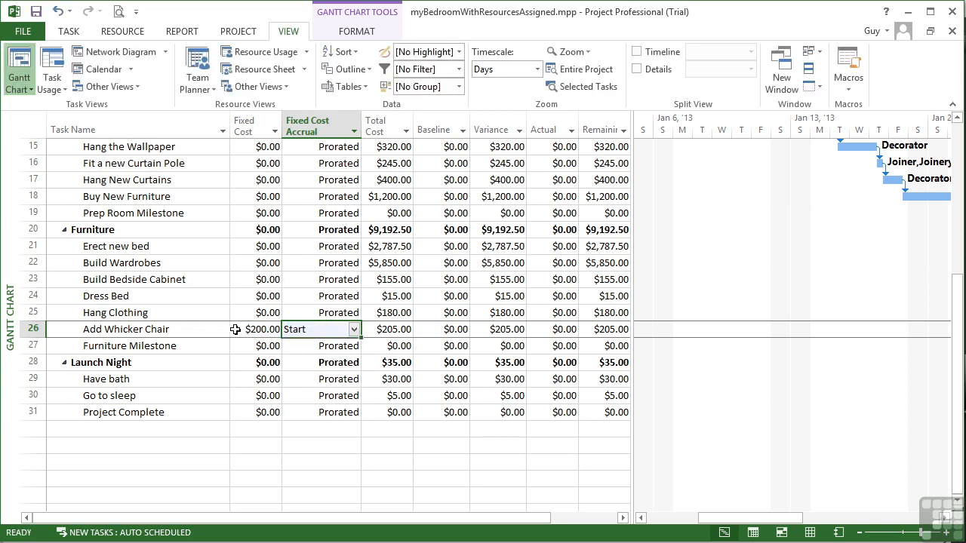
{"action": "double_click", "coordinate": [127, 329]}
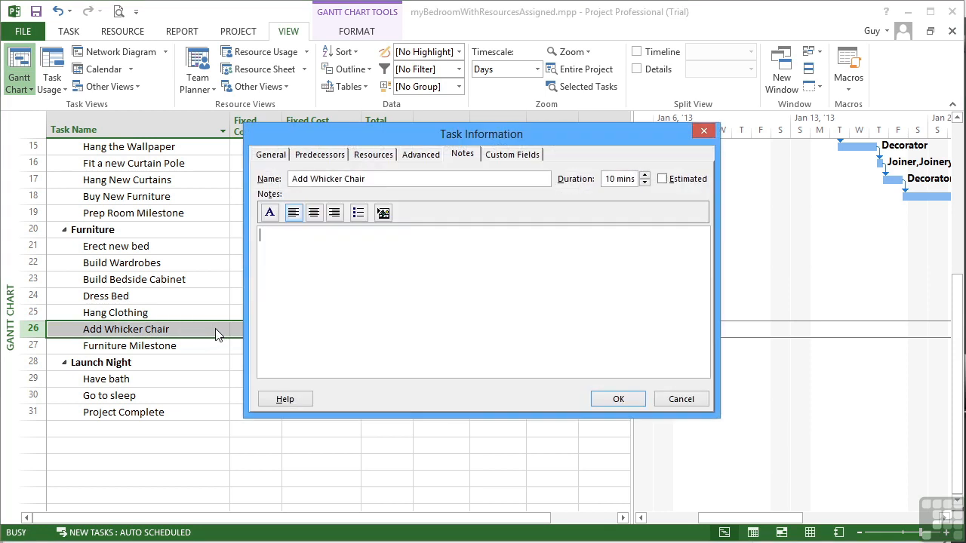
{"action": "mouse_move", "coordinate": [338, 249]}
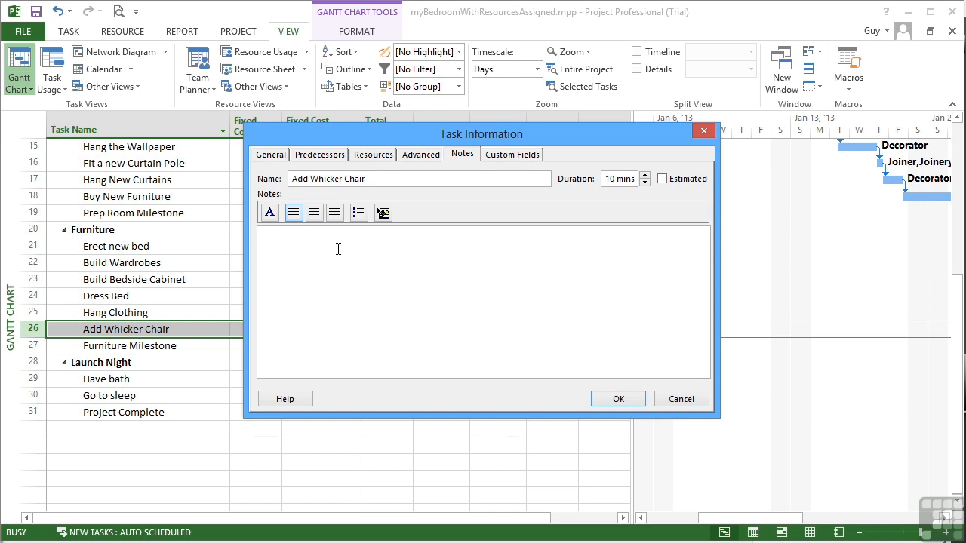
Save the note '$200 for Whicker Chair FEE' on the Add Whicker Chair task.
{"action": "type", "text": "$2"}
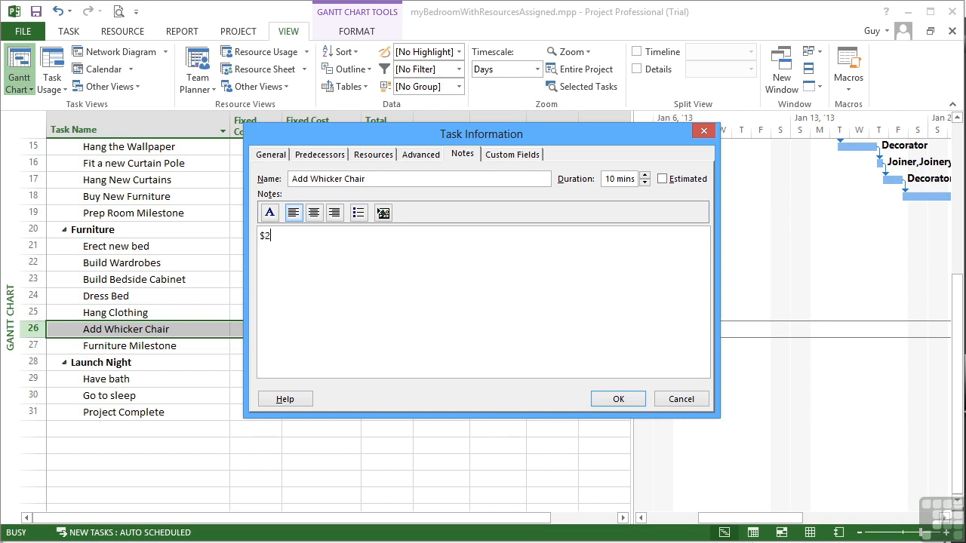
{"action": "type", "text": "00"}
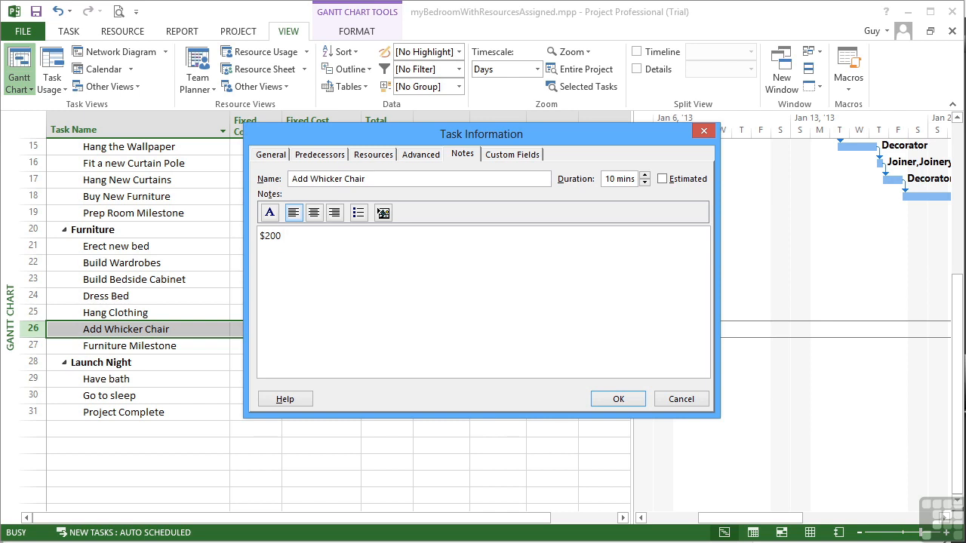
{"action": "type", "text": "for W"}
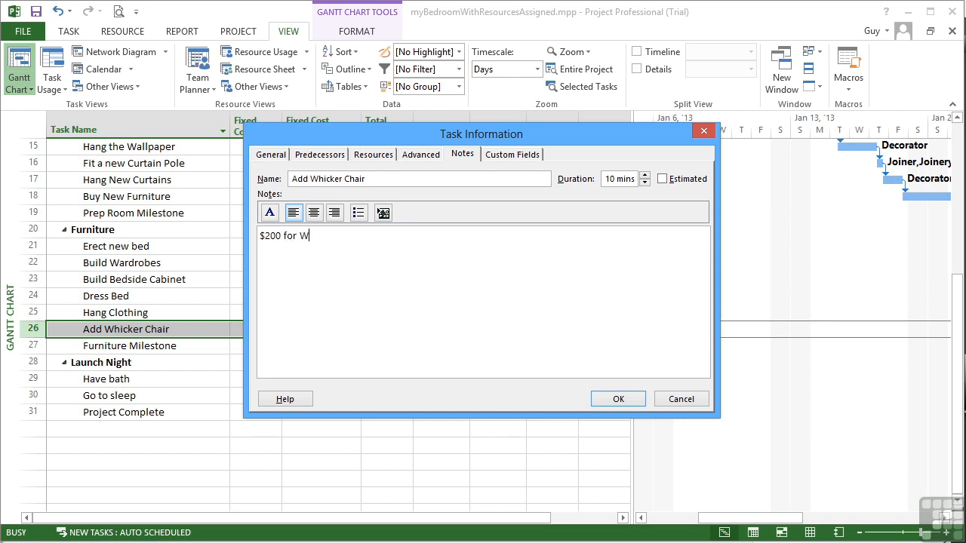
{"action": "type", "text": "hicker Chair FEE"}
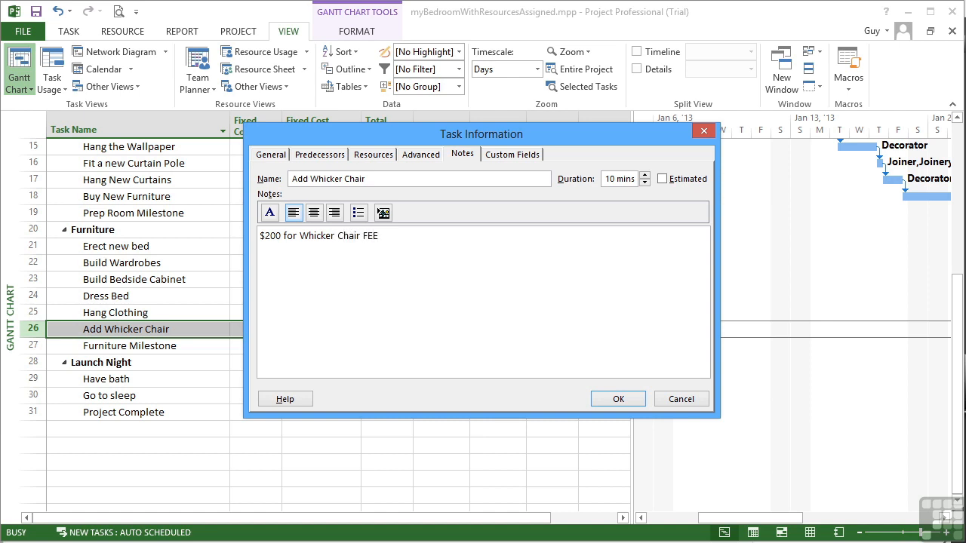
{"action": "mouse_move", "coordinate": [636, 395]}
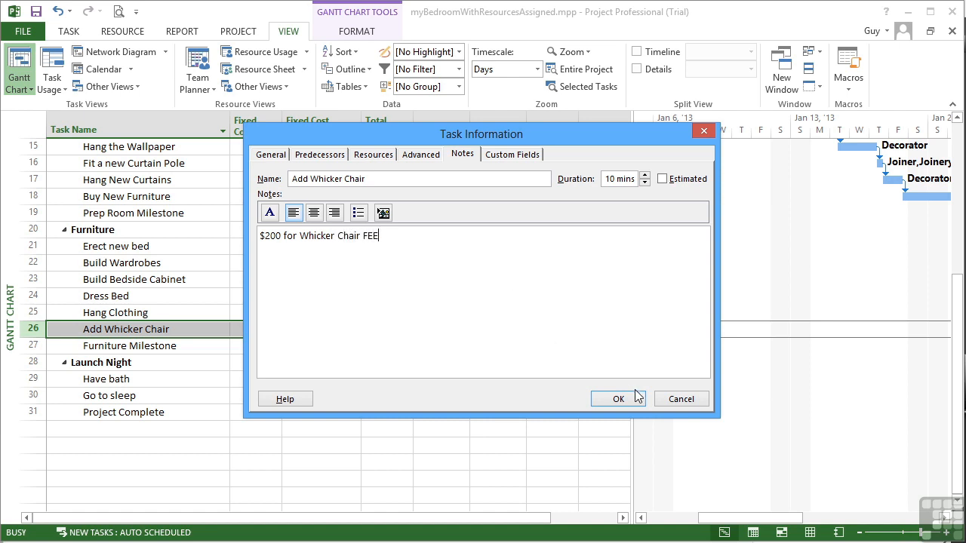
{"action": "left_click", "coordinate": [619, 399]}
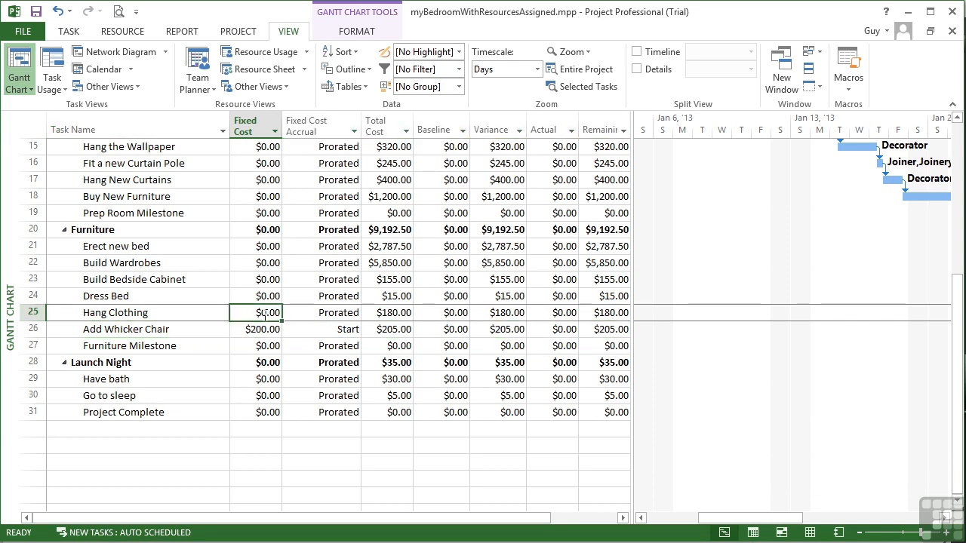
Switch the sheet back to the Entry table, where Add Whicker Chair shows a note indicator.
{"action": "left_click", "coordinate": [344, 86]}
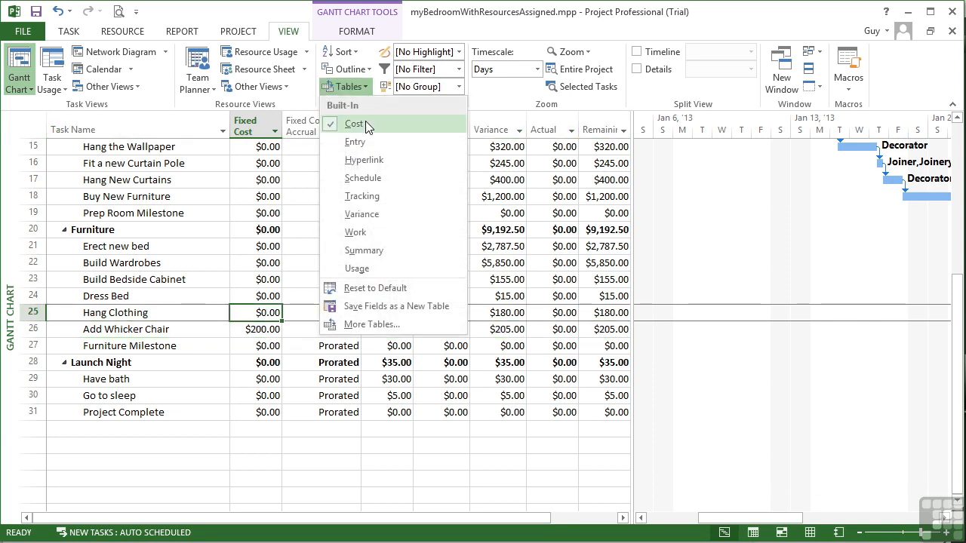
{"action": "left_click", "coordinate": [355, 142]}
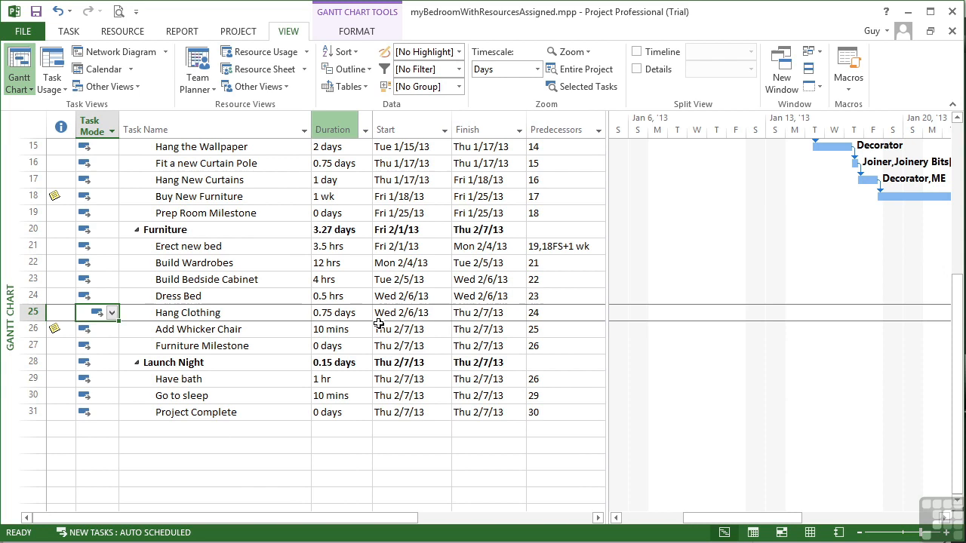
{"action": "mouse_move", "coordinate": [235, 338]}
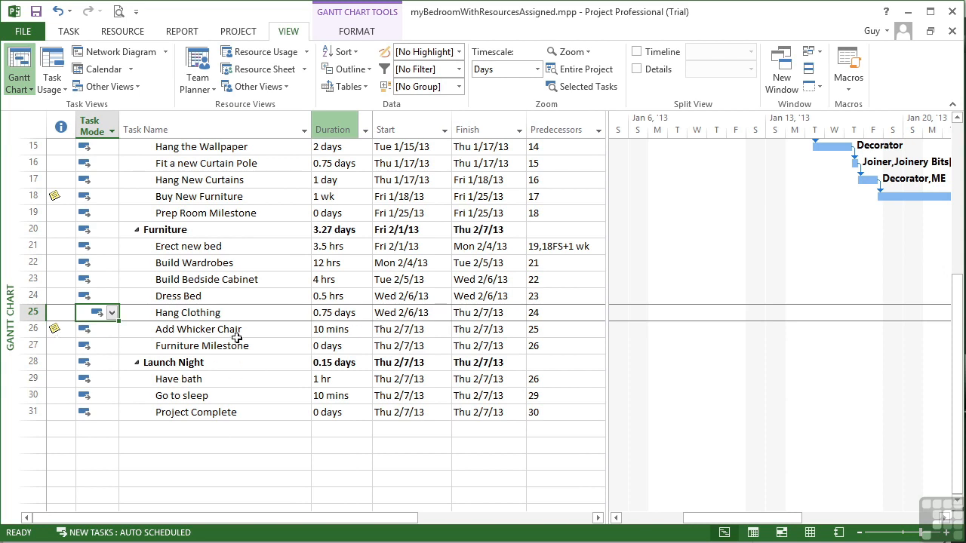
{"action": "mouse_move", "coordinate": [257, 341]}
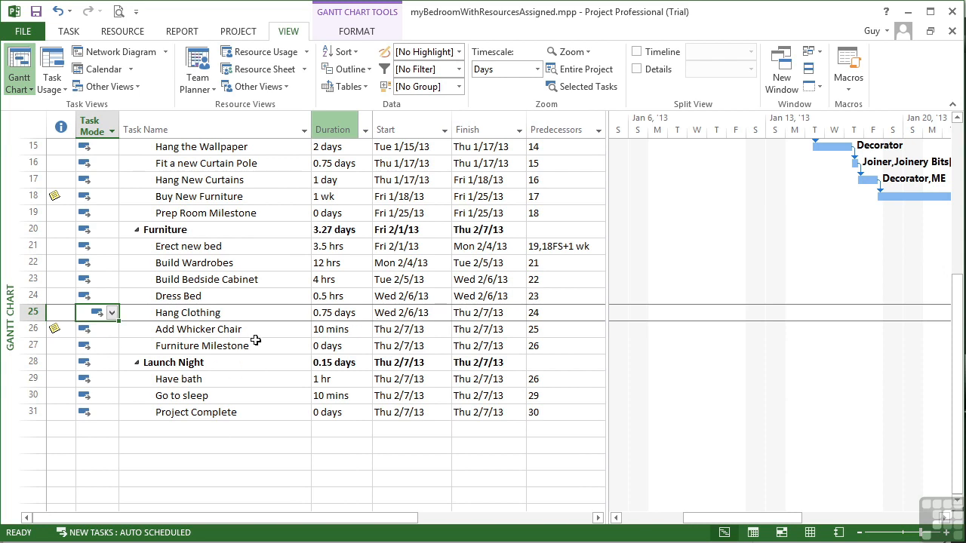